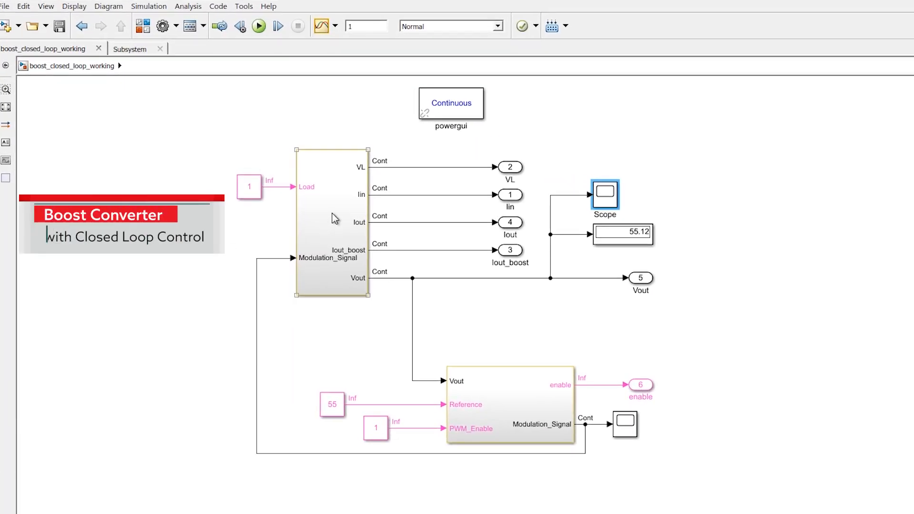
Open the Scope block to view the boost converter output voltage settling near 55
double_click(332, 224)
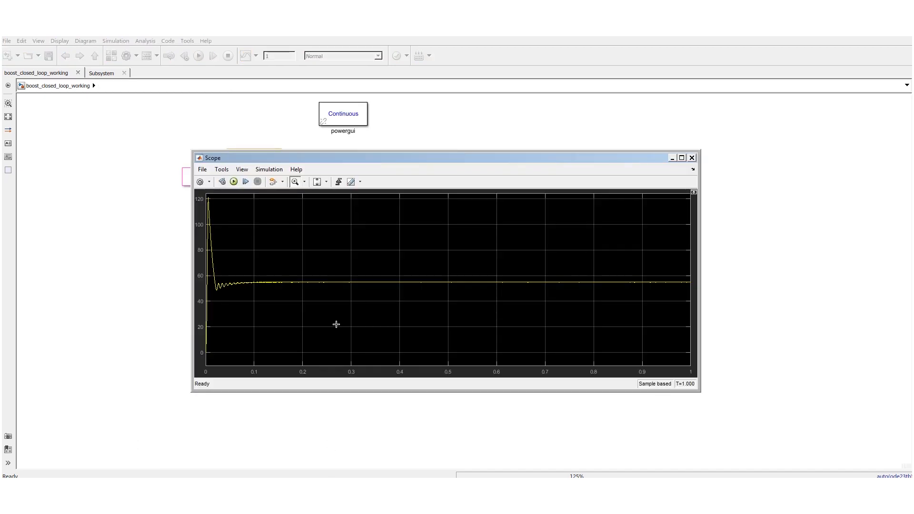
mouse_move(337, 298)
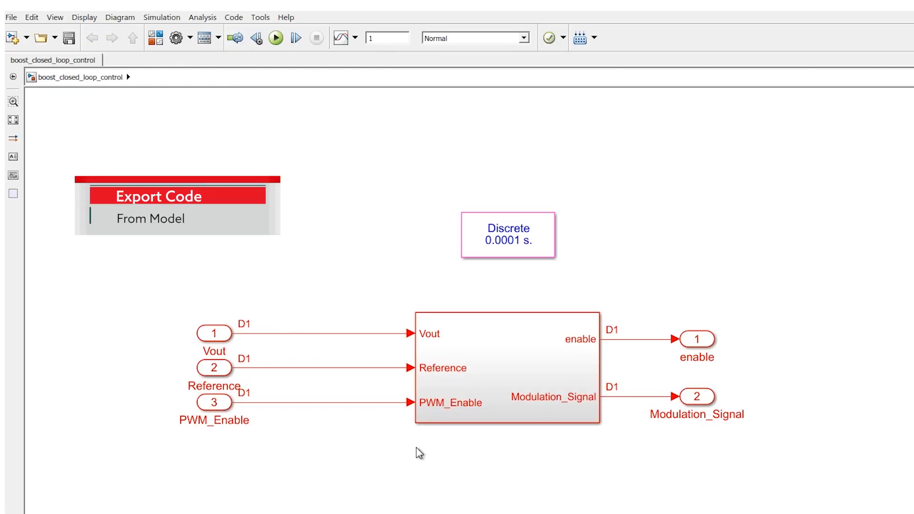
Launch Embedded Coder Quick Start for the boost_closed_loop_control model
left_click(233, 17)
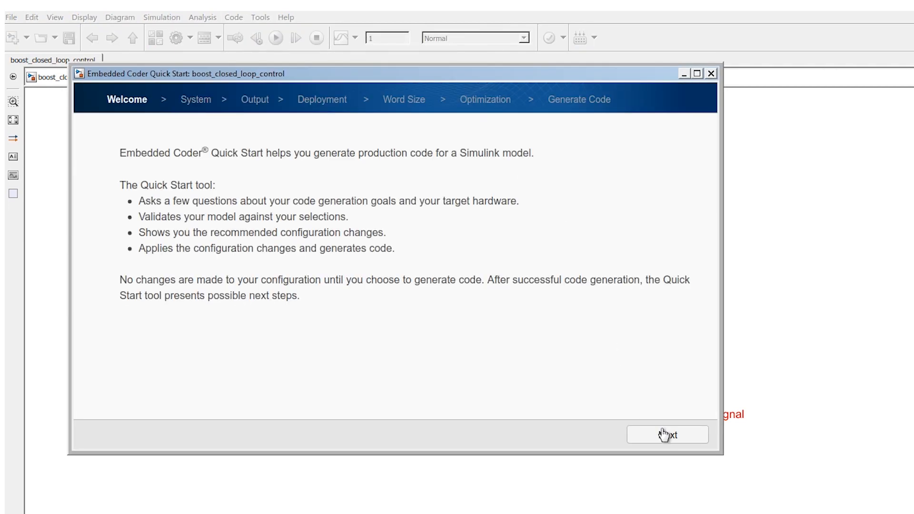
Generate C code with ARM 9 word size and an execution-efficiency objective, then finish
left_click(666, 435)
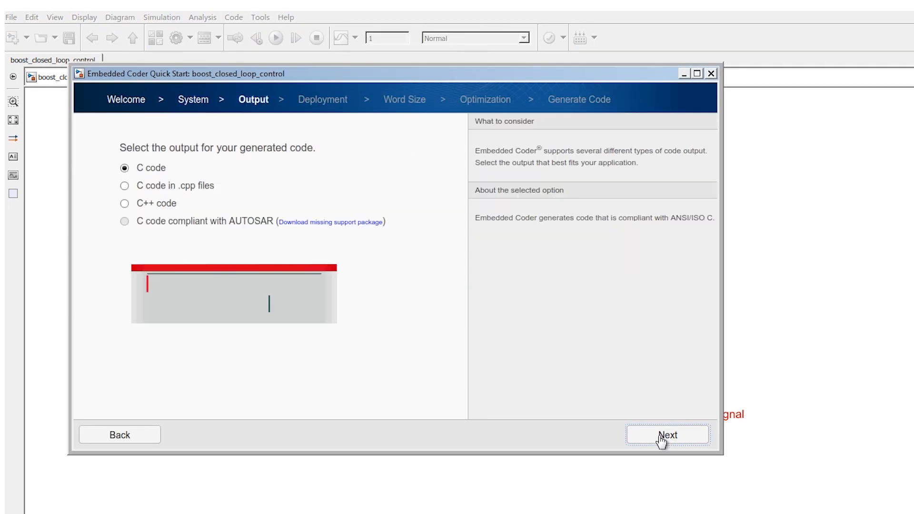
left_click(666, 435)
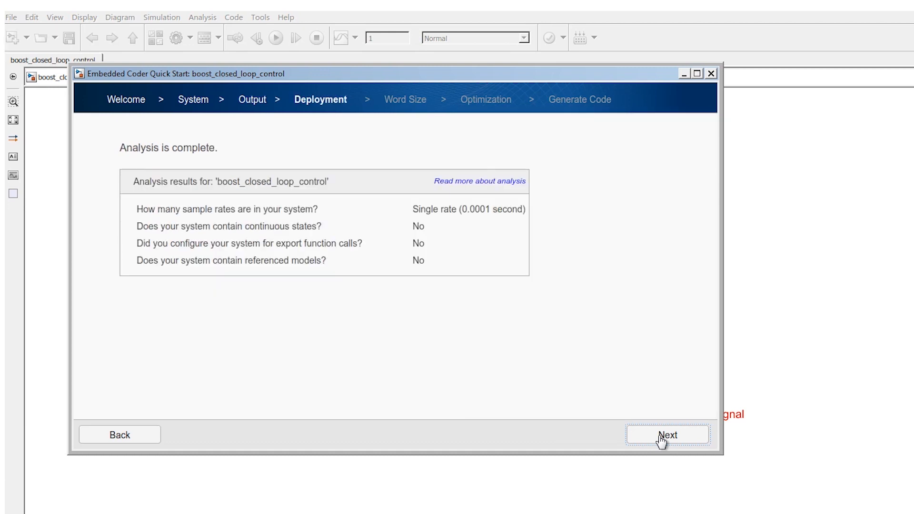
left_click(668, 435)
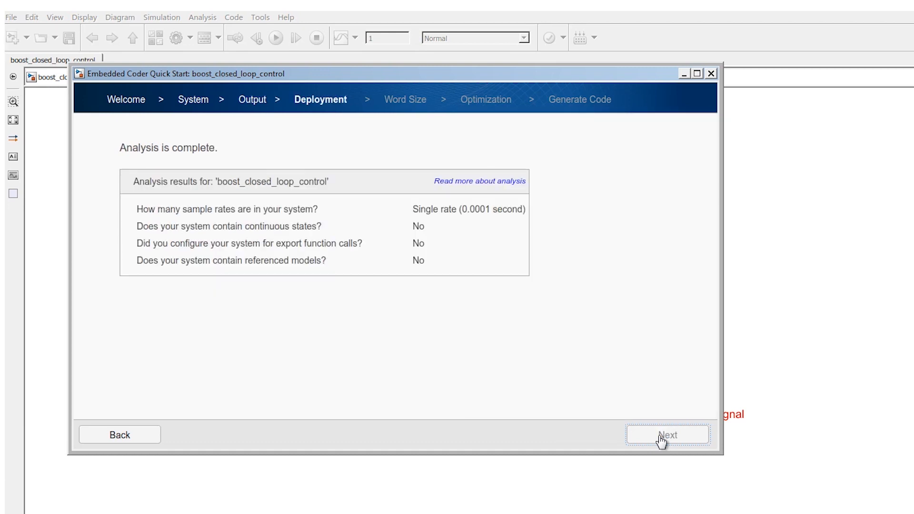
left_click(668, 435)
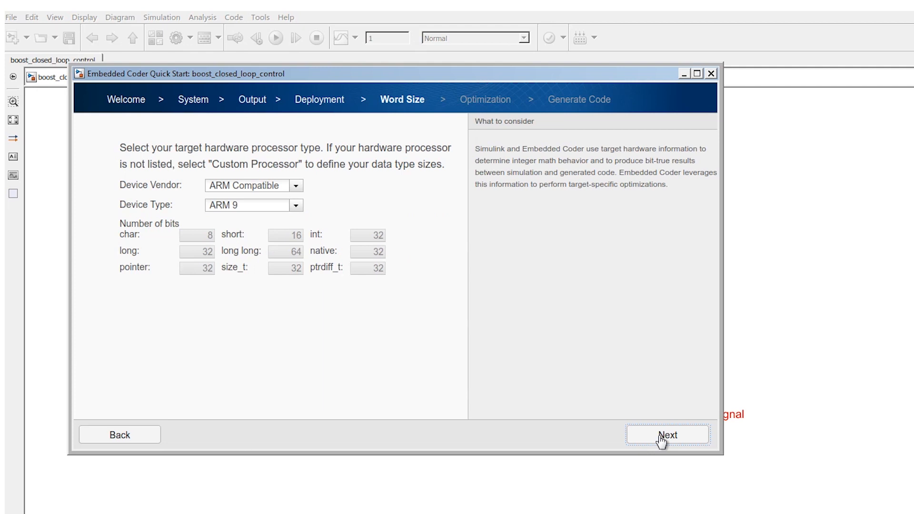
left_click(668, 435)
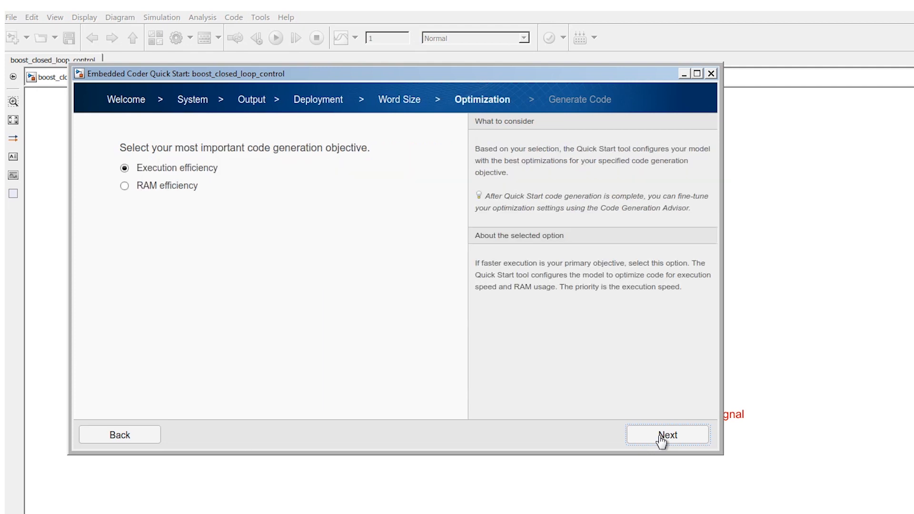
left_click(668, 434)
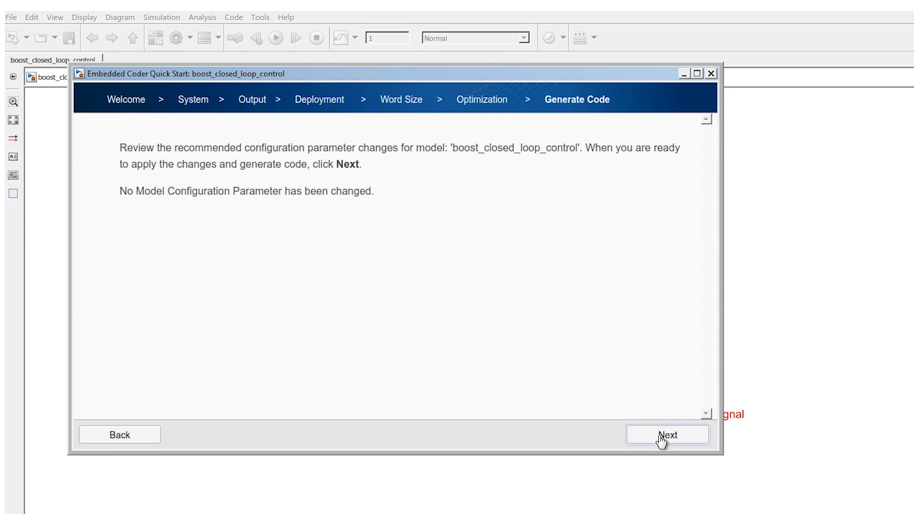
left_click(667, 435)
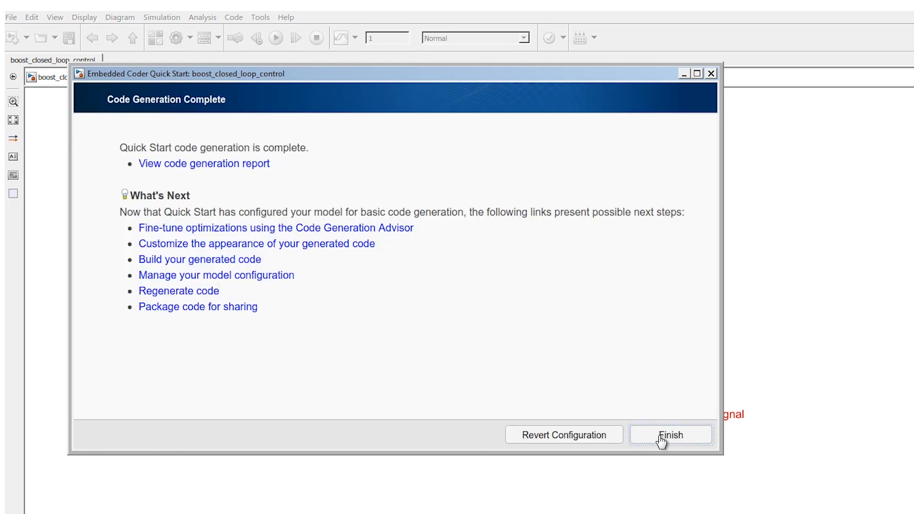
left_click(671, 434)
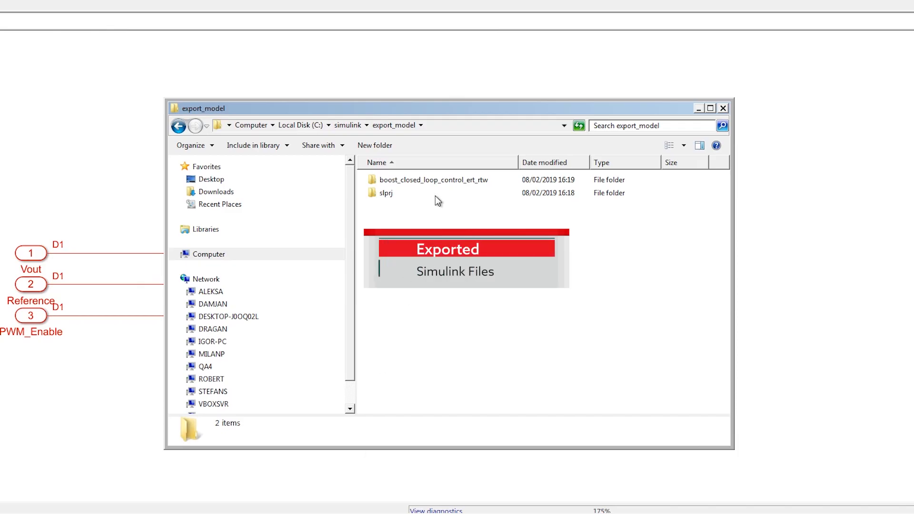
Open the generated boost_closed_loop_control_ert_rtw folder in export_model
double_click(433, 179)
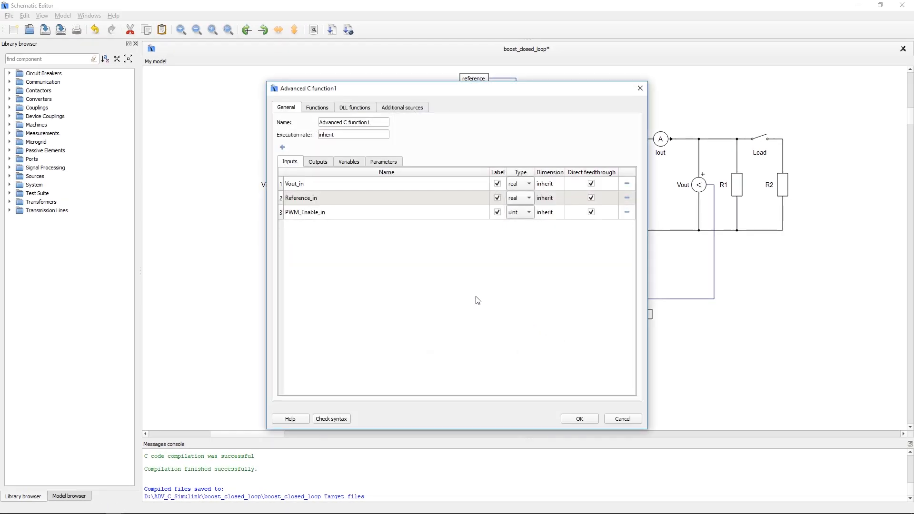
Confirm the Advanced C function's ert_rtw additional sources and run the simulation at Vout 51 V
left_click(402, 107)
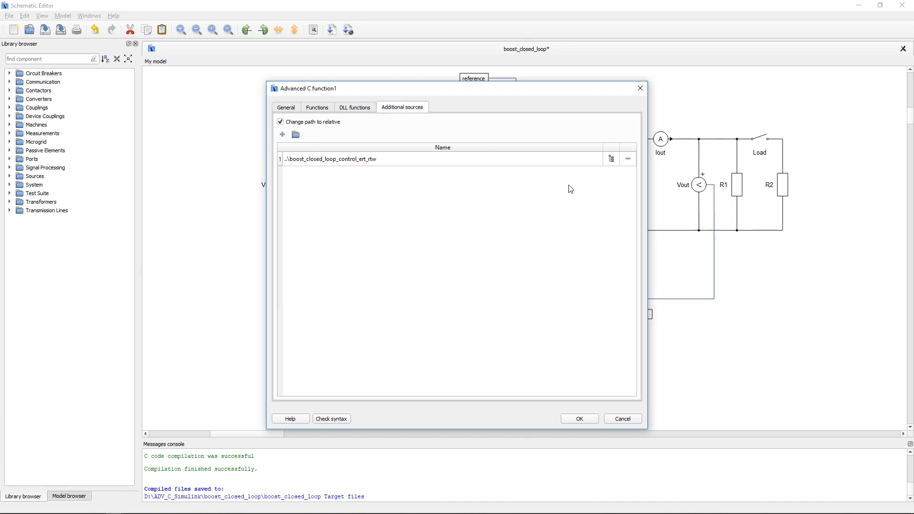
left_click(296, 134)
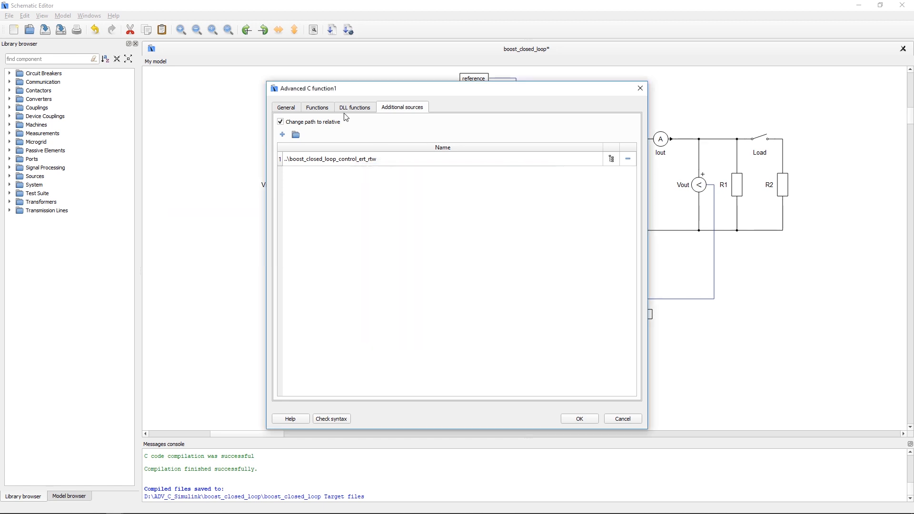
left_click(317, 107)
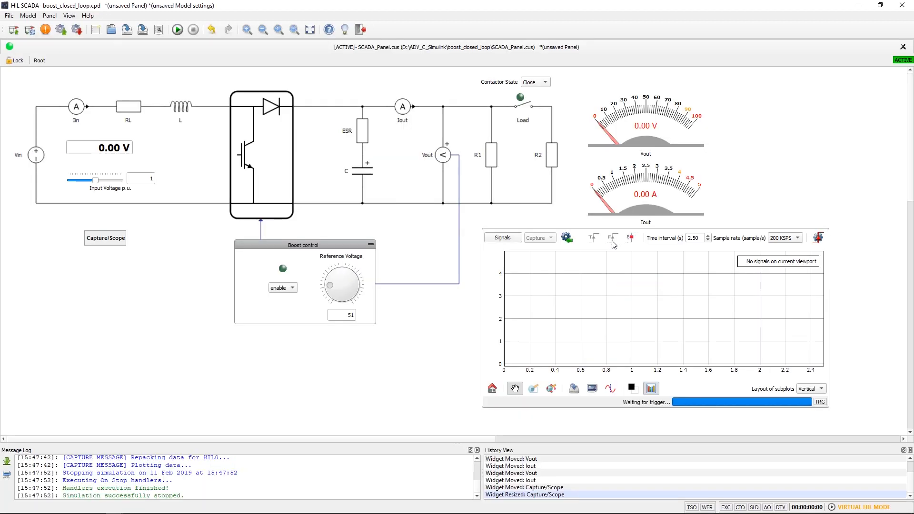
left_click(177, 30)
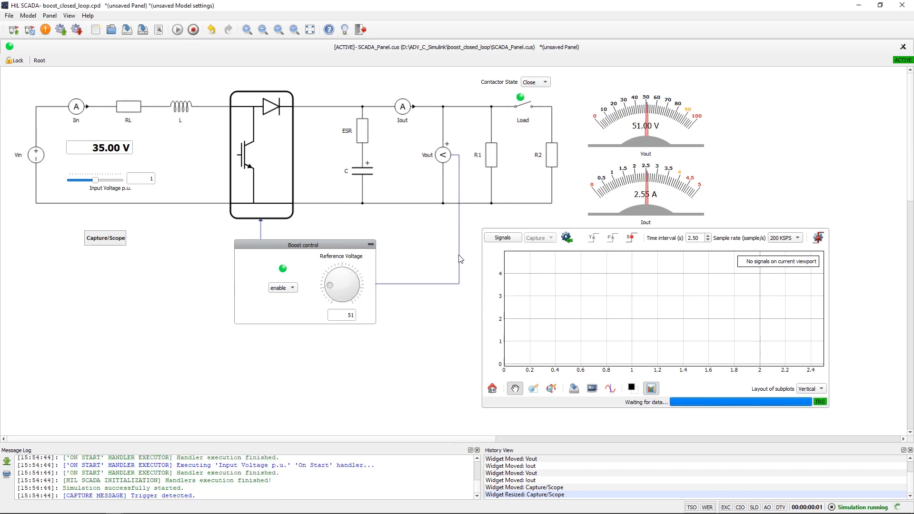
left_click(567, 238)
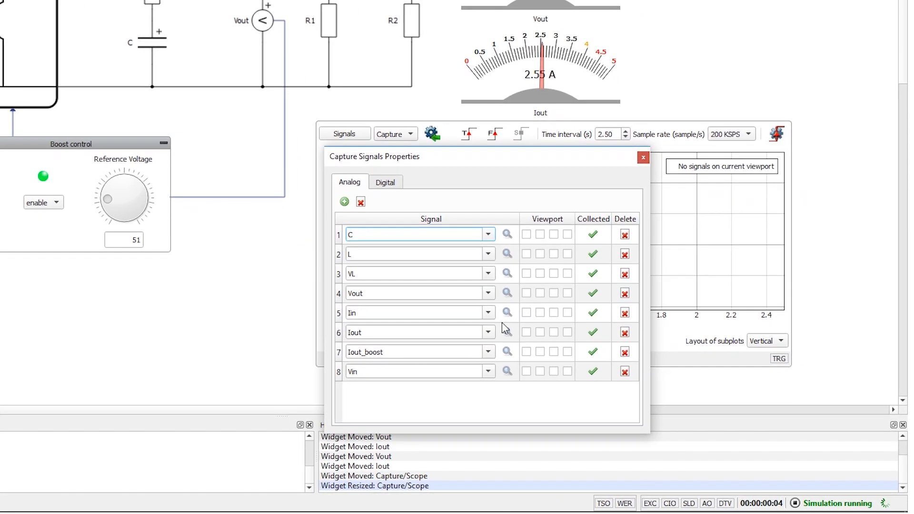
Enable Iout in the capture viewport so it plots settling near 2.55 A
left_click(526, 332)
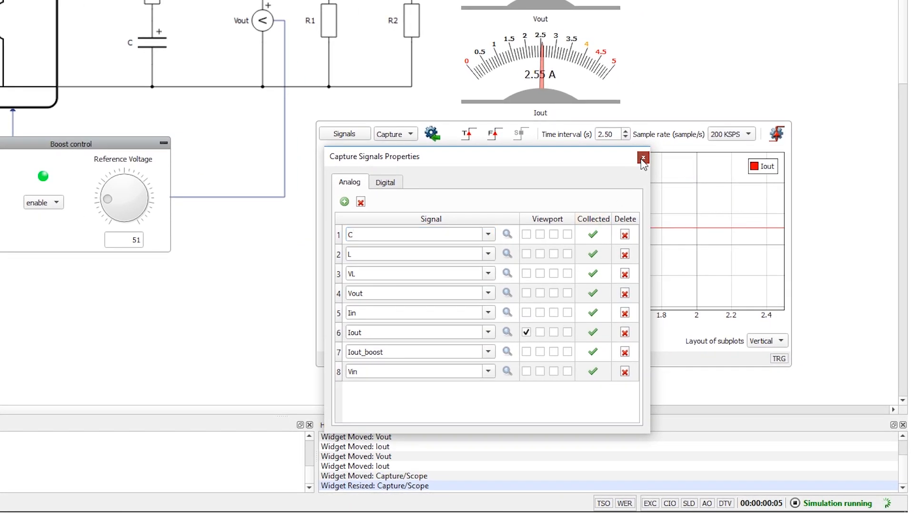
left_click(642, 157)
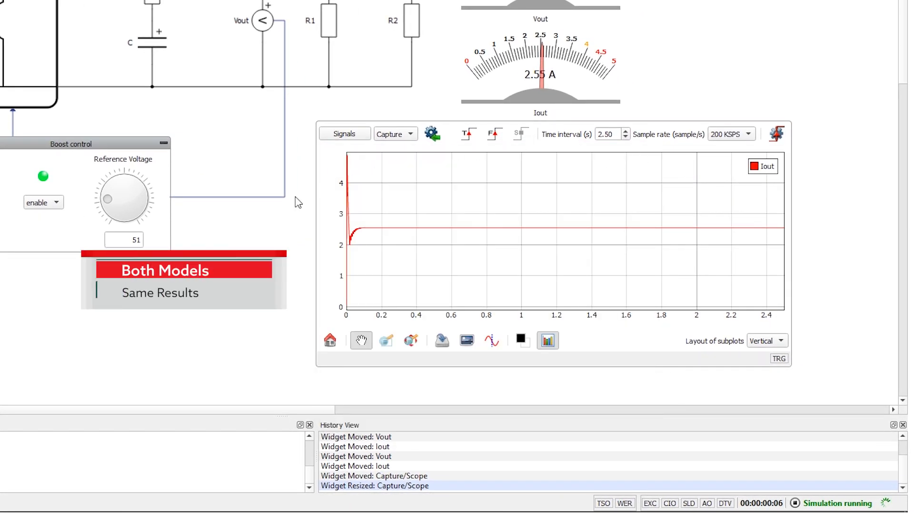